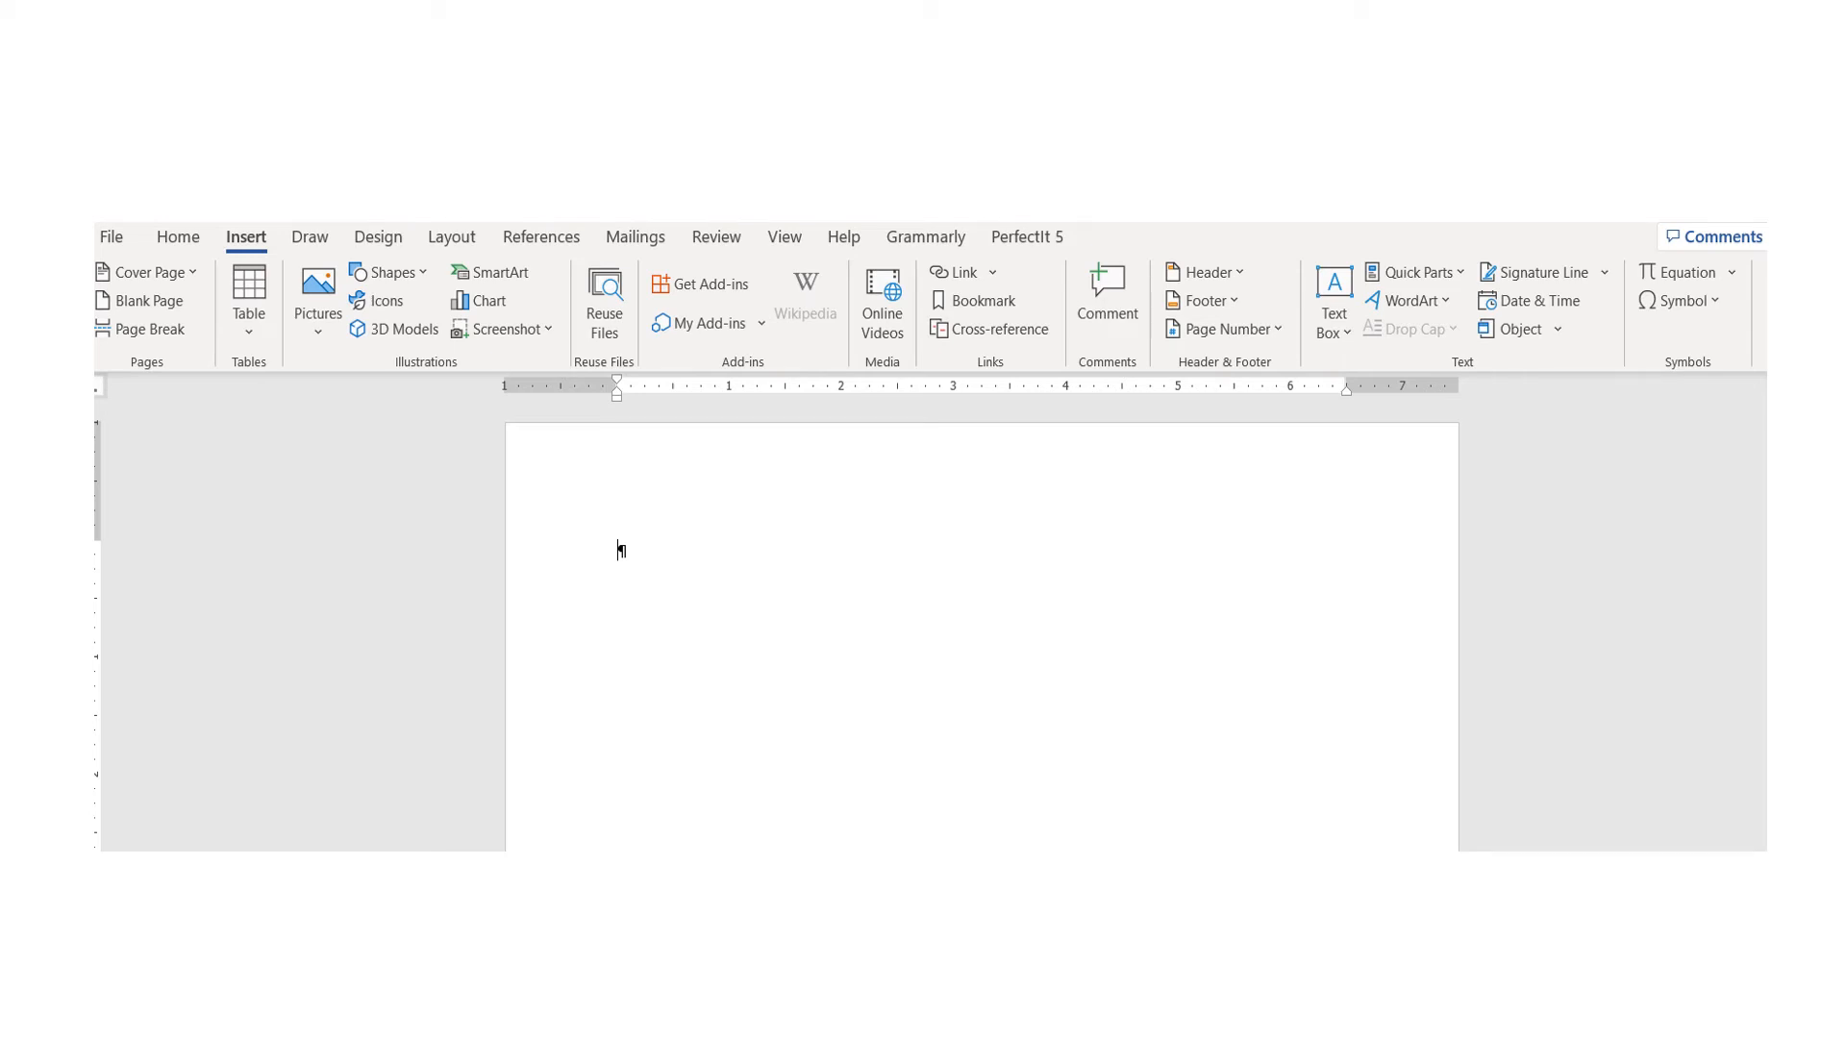
# - Expand the Object dropdown in the Insert tab's Text group
pyautogui.click(822, 729)
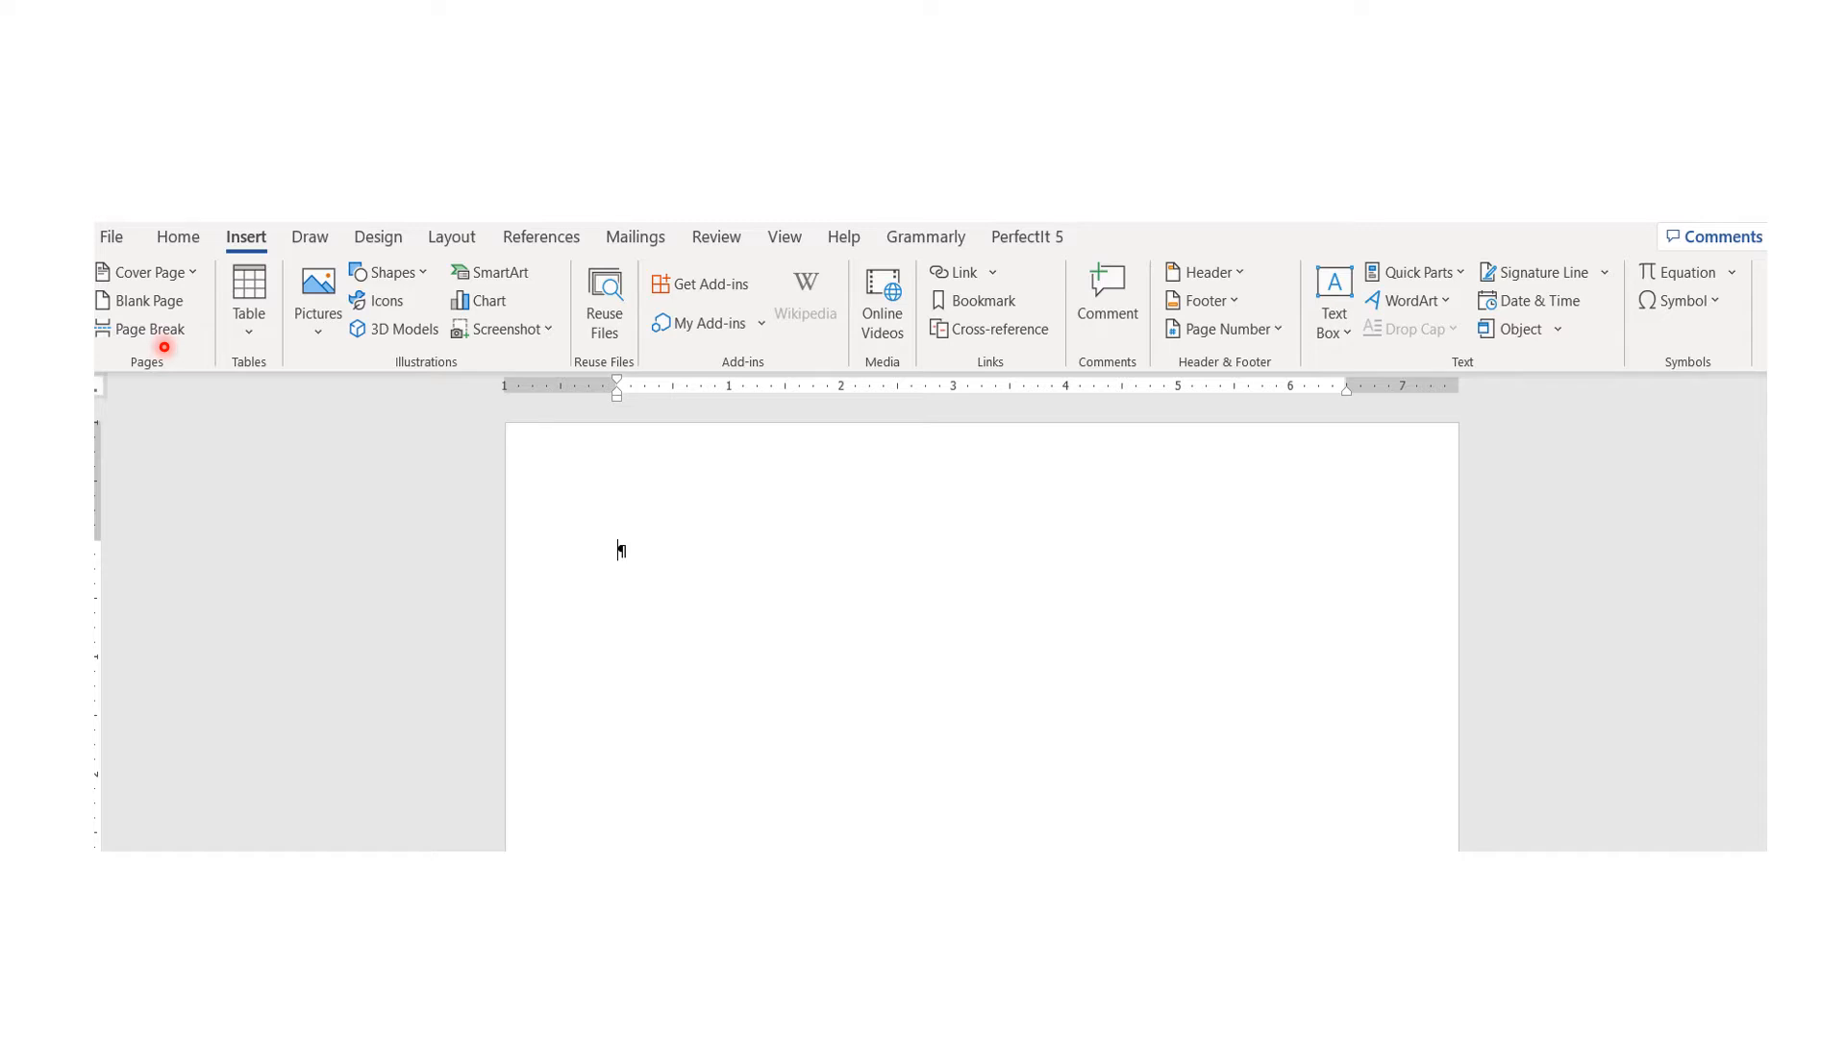
pyautogui.click(650, 668)
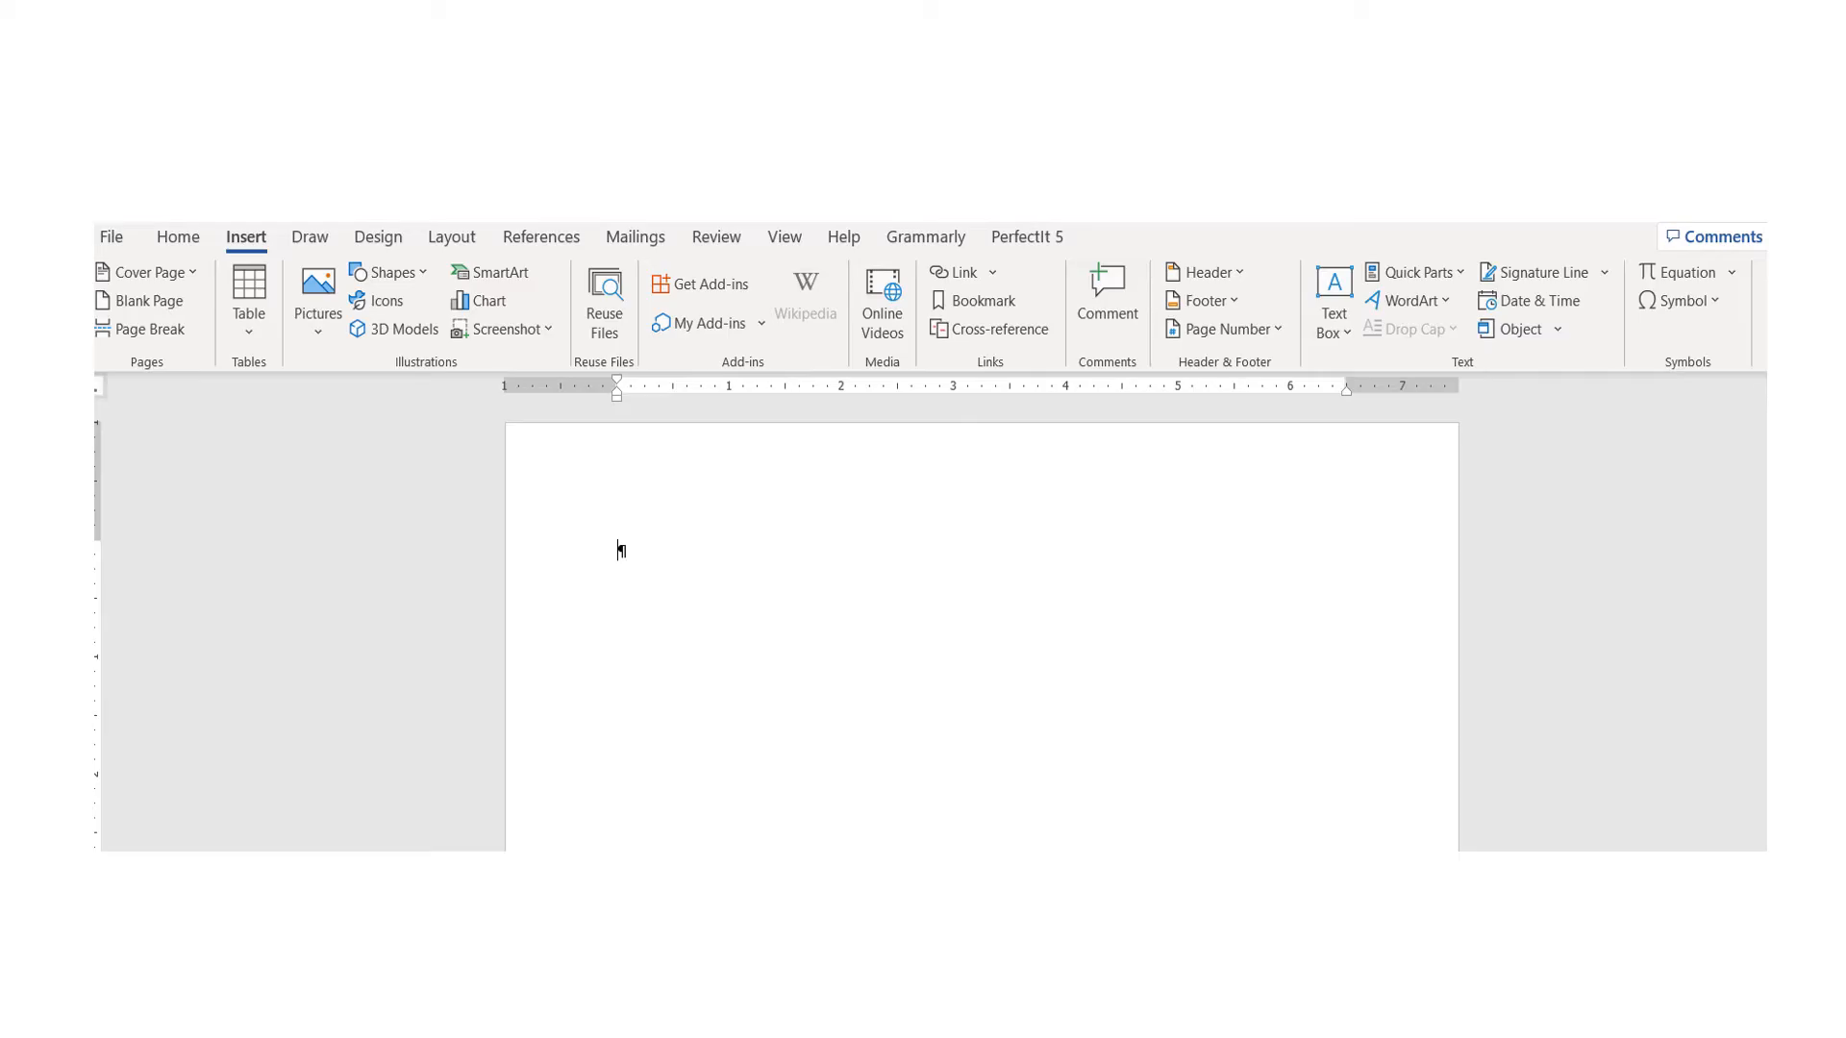
pyautogui.click(1366, 284)
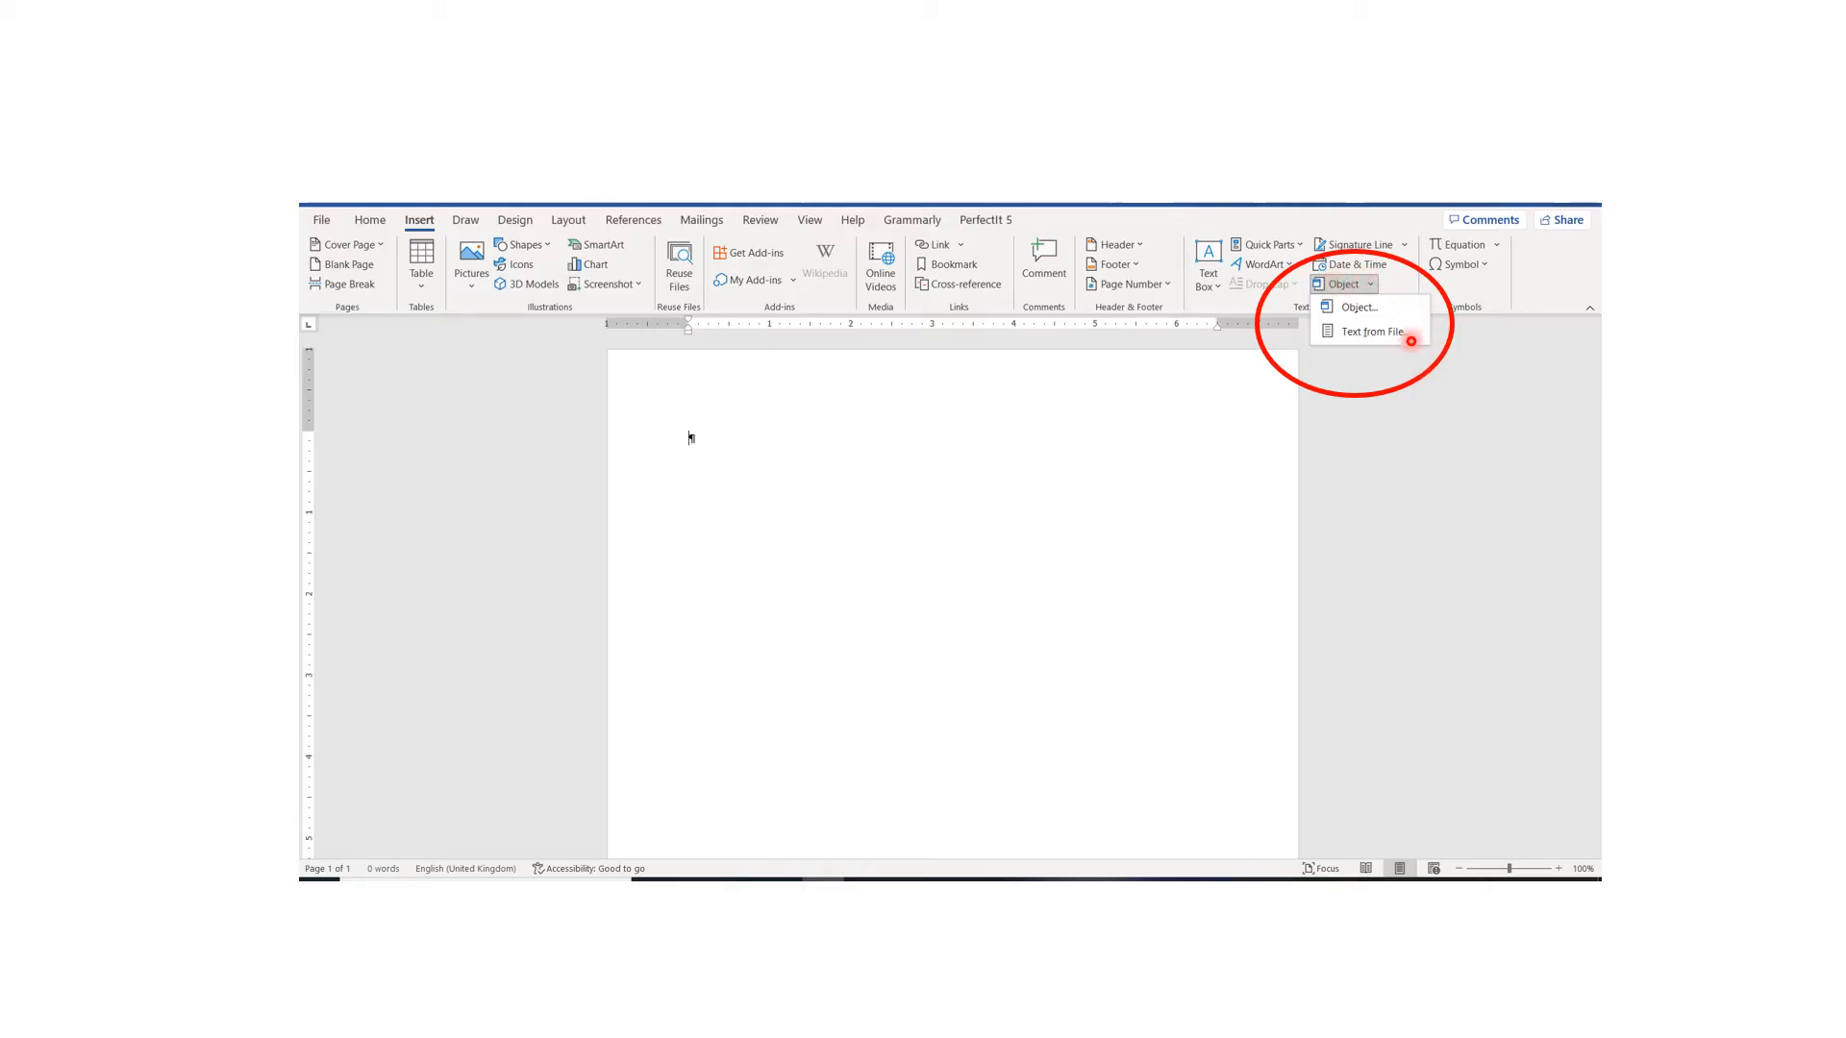
pyautogui.moveTo(1354, 307)
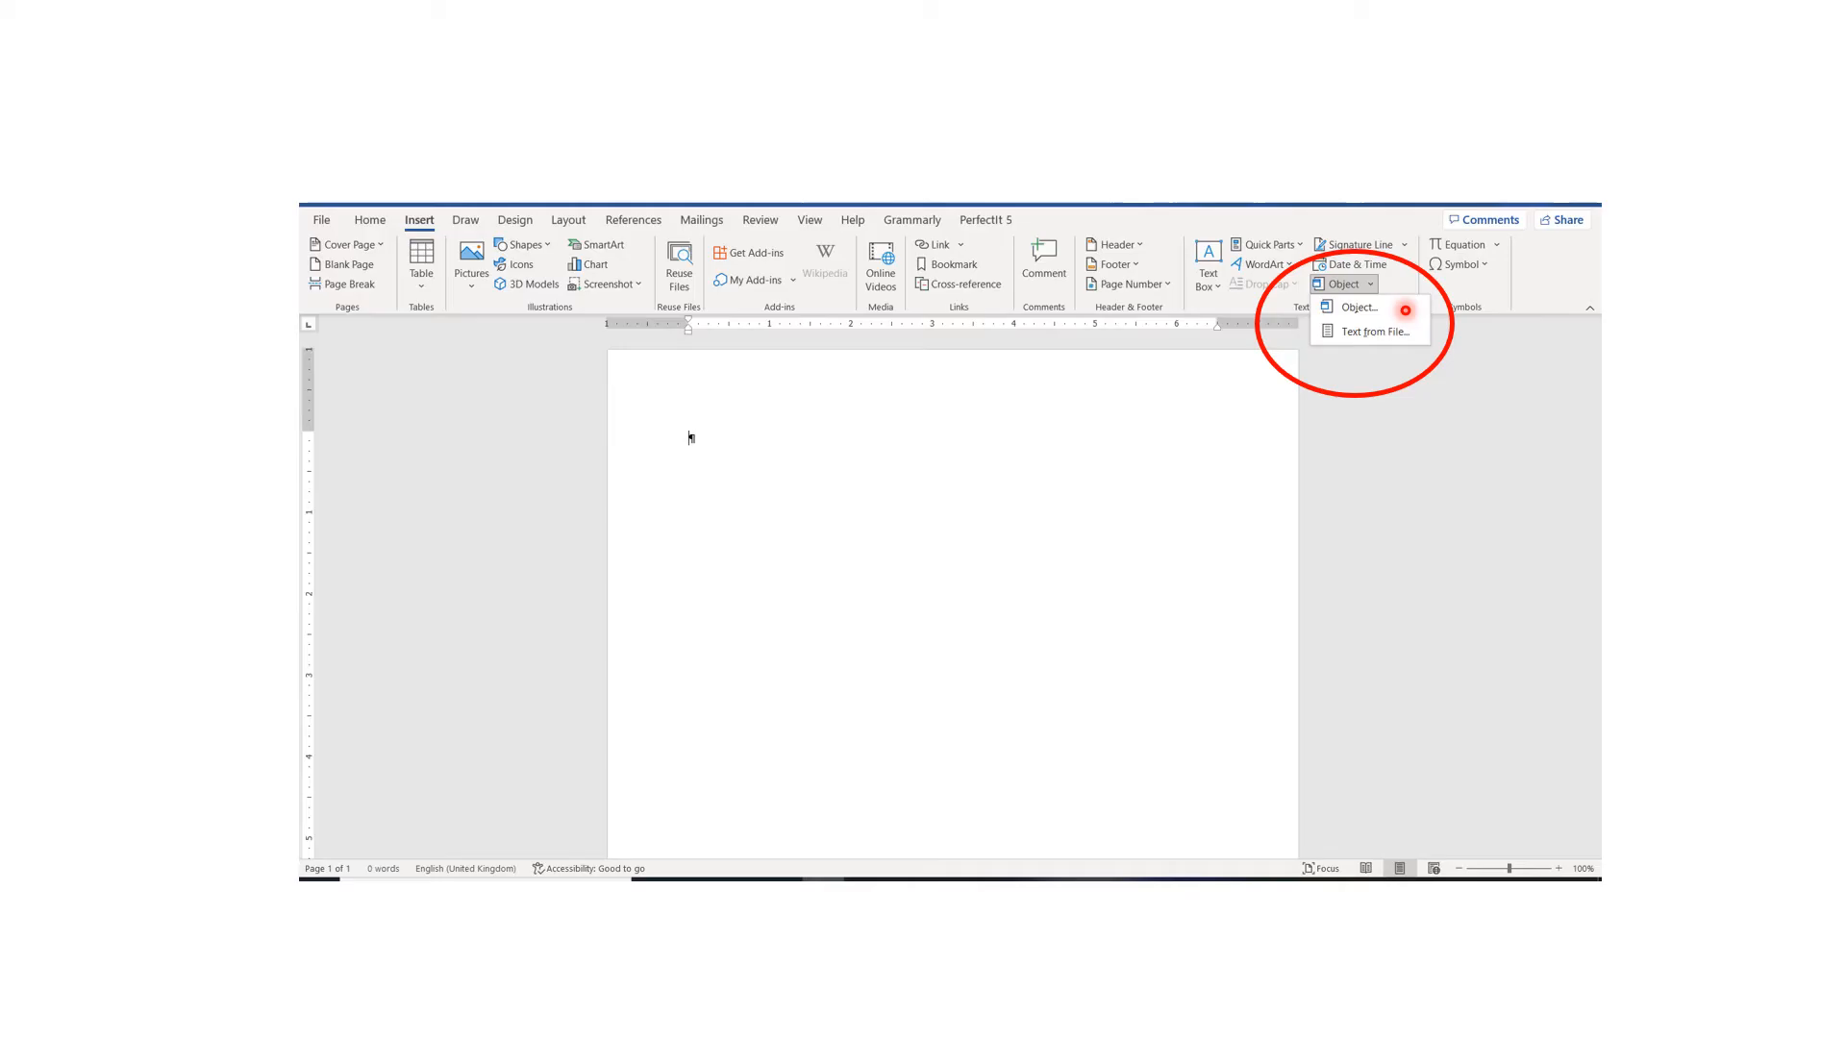
pyautogui.moveTo(1429, 341)
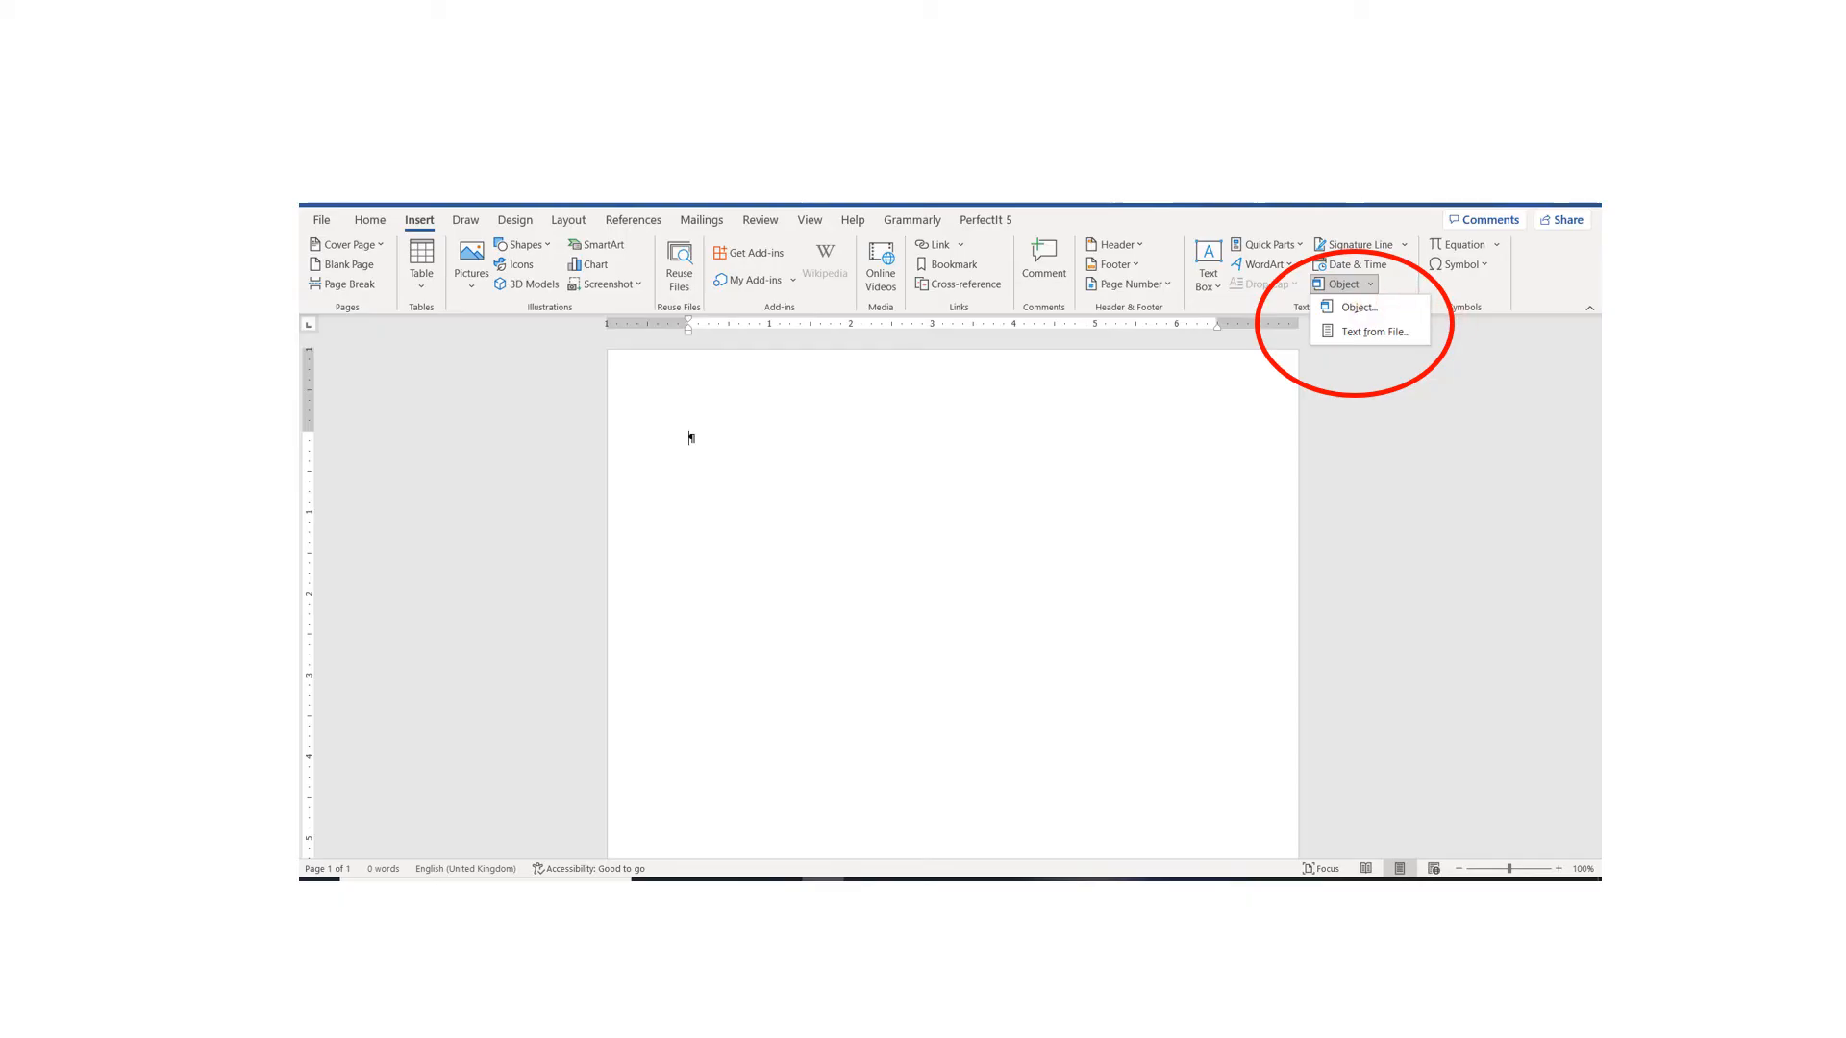
# - Choose Object... from the dropdown to open the Object insertion dialog
pyautogui.click(1354, 306)
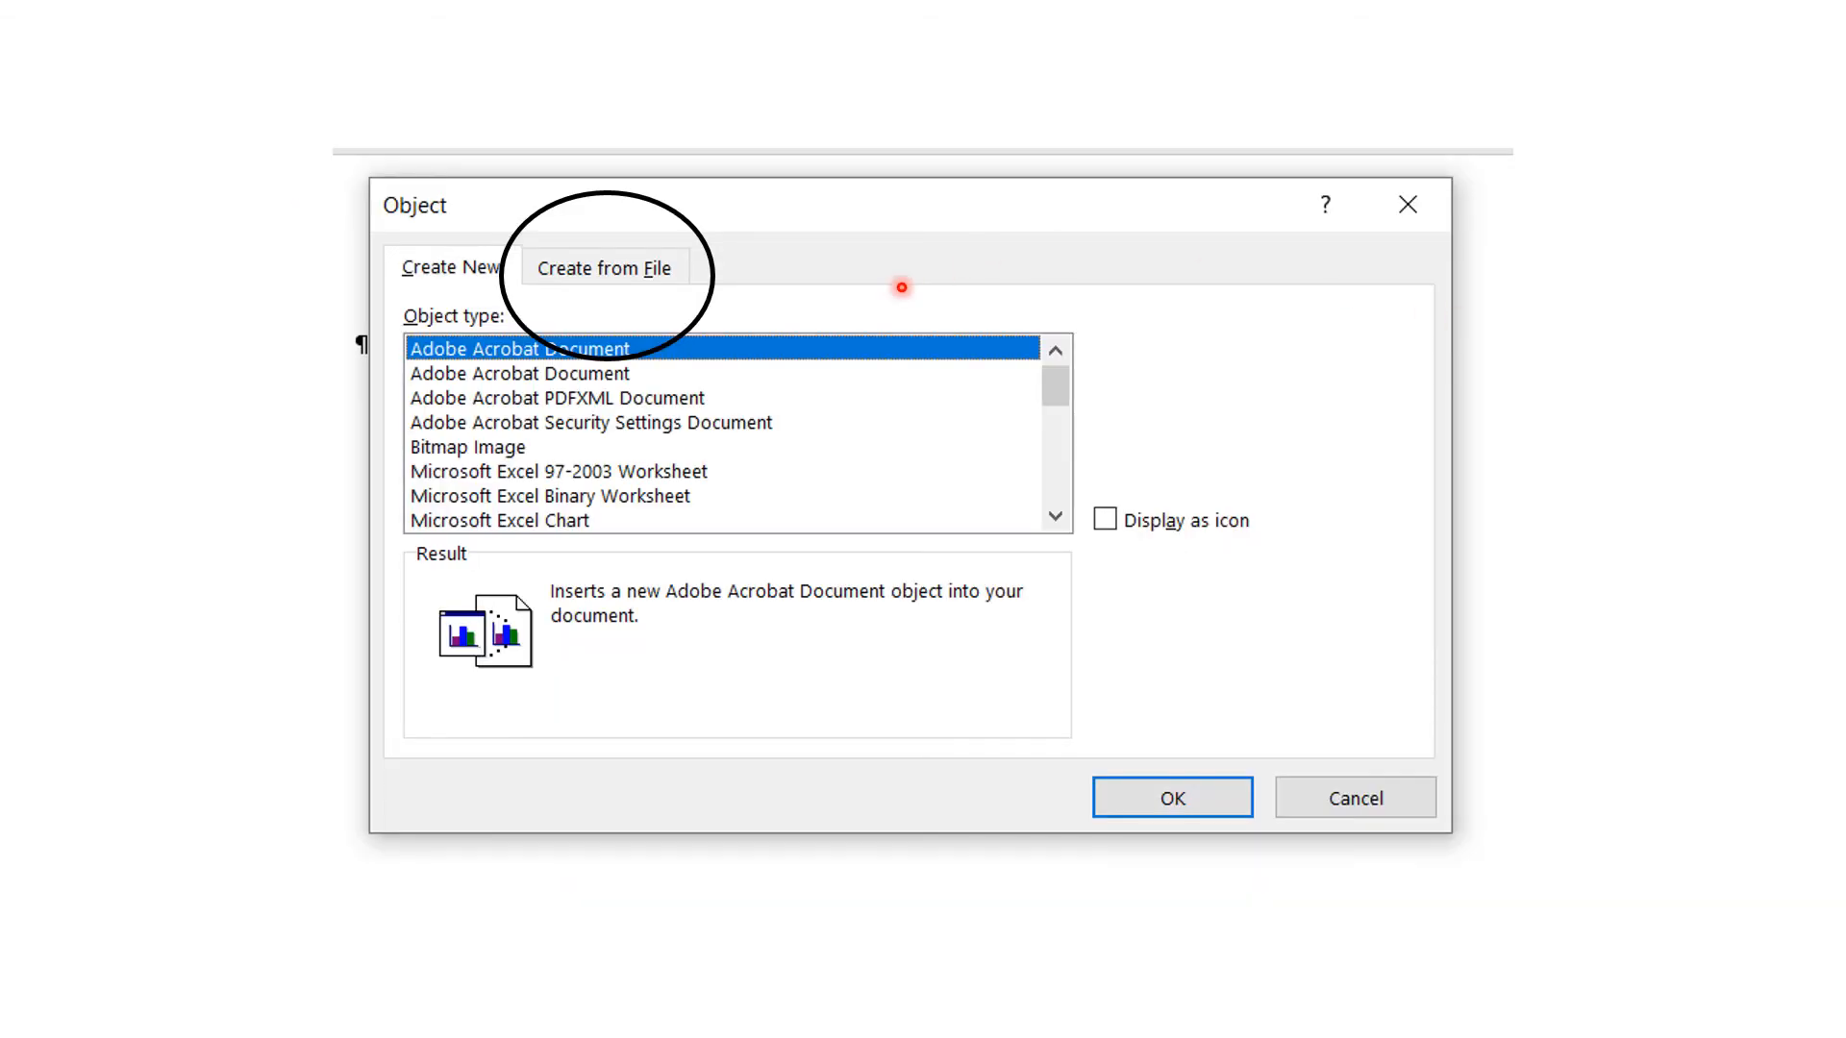
pyautogui.moveTo(581, 301)
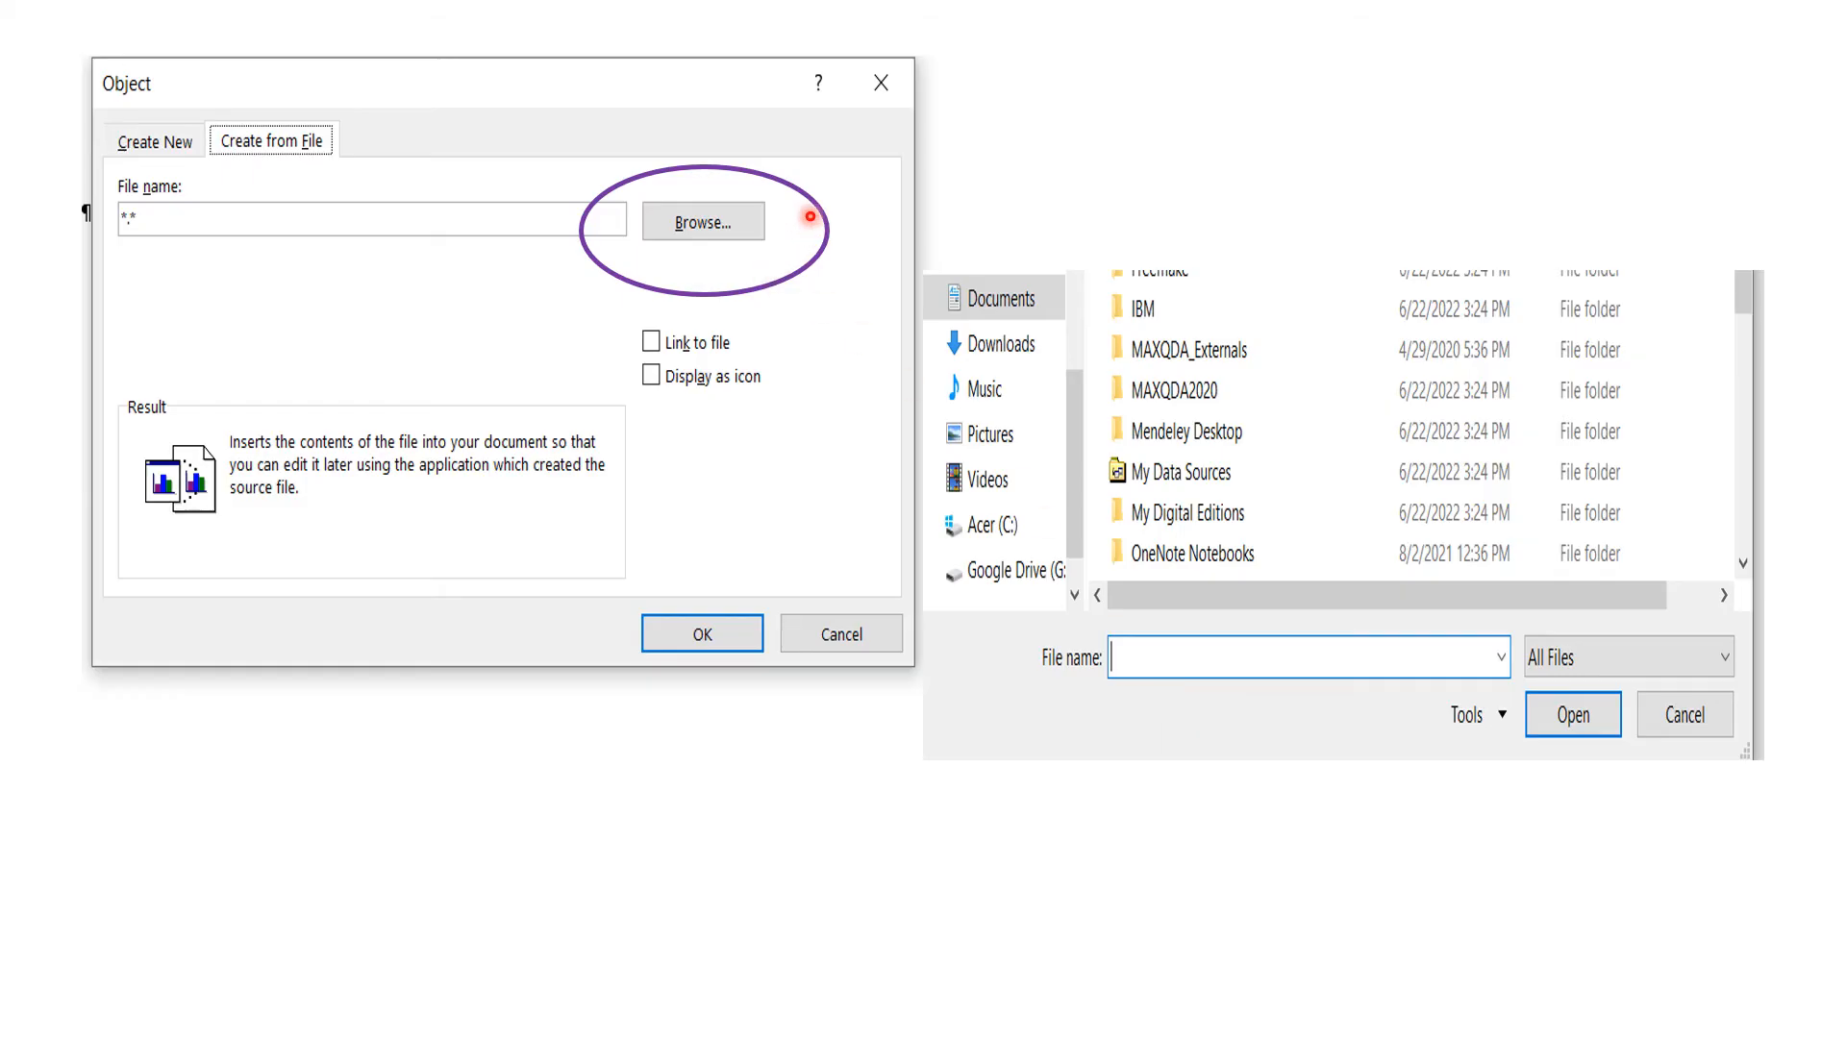
pyautogui.moveTo(814, 246)
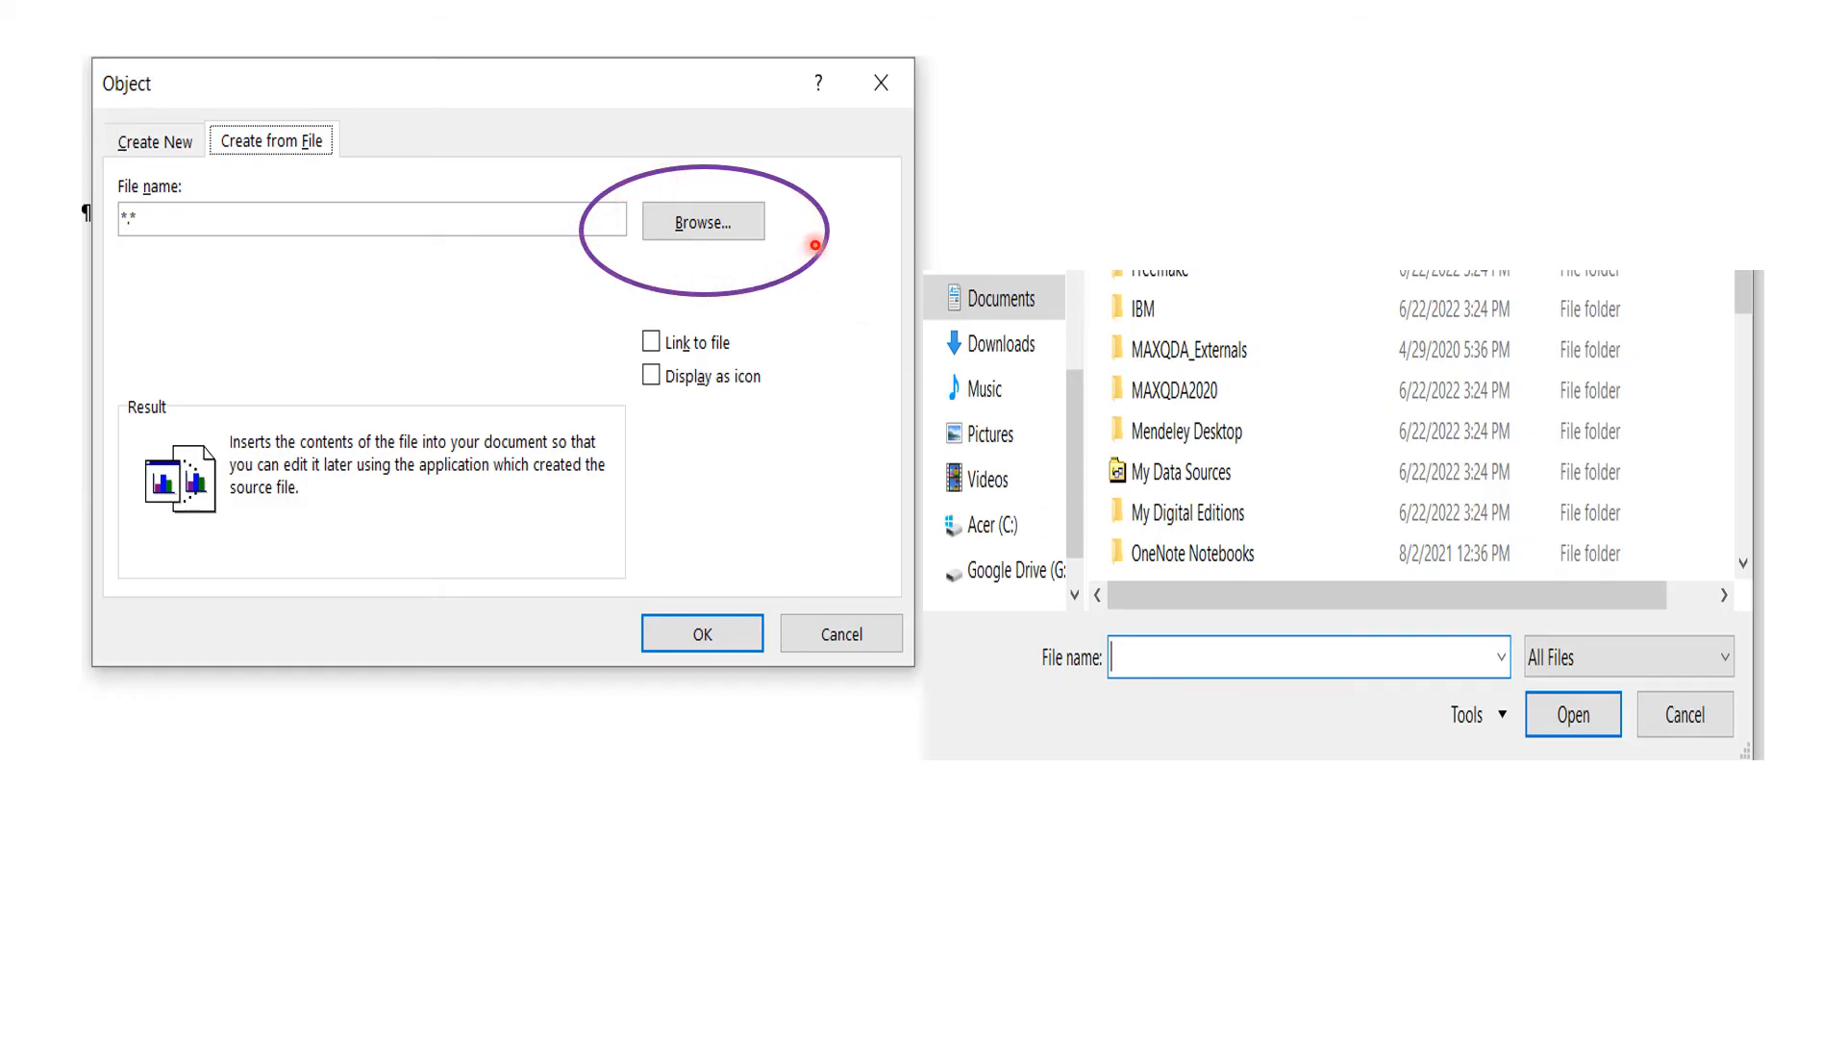
pyautogui.moveTo(1182, 554)
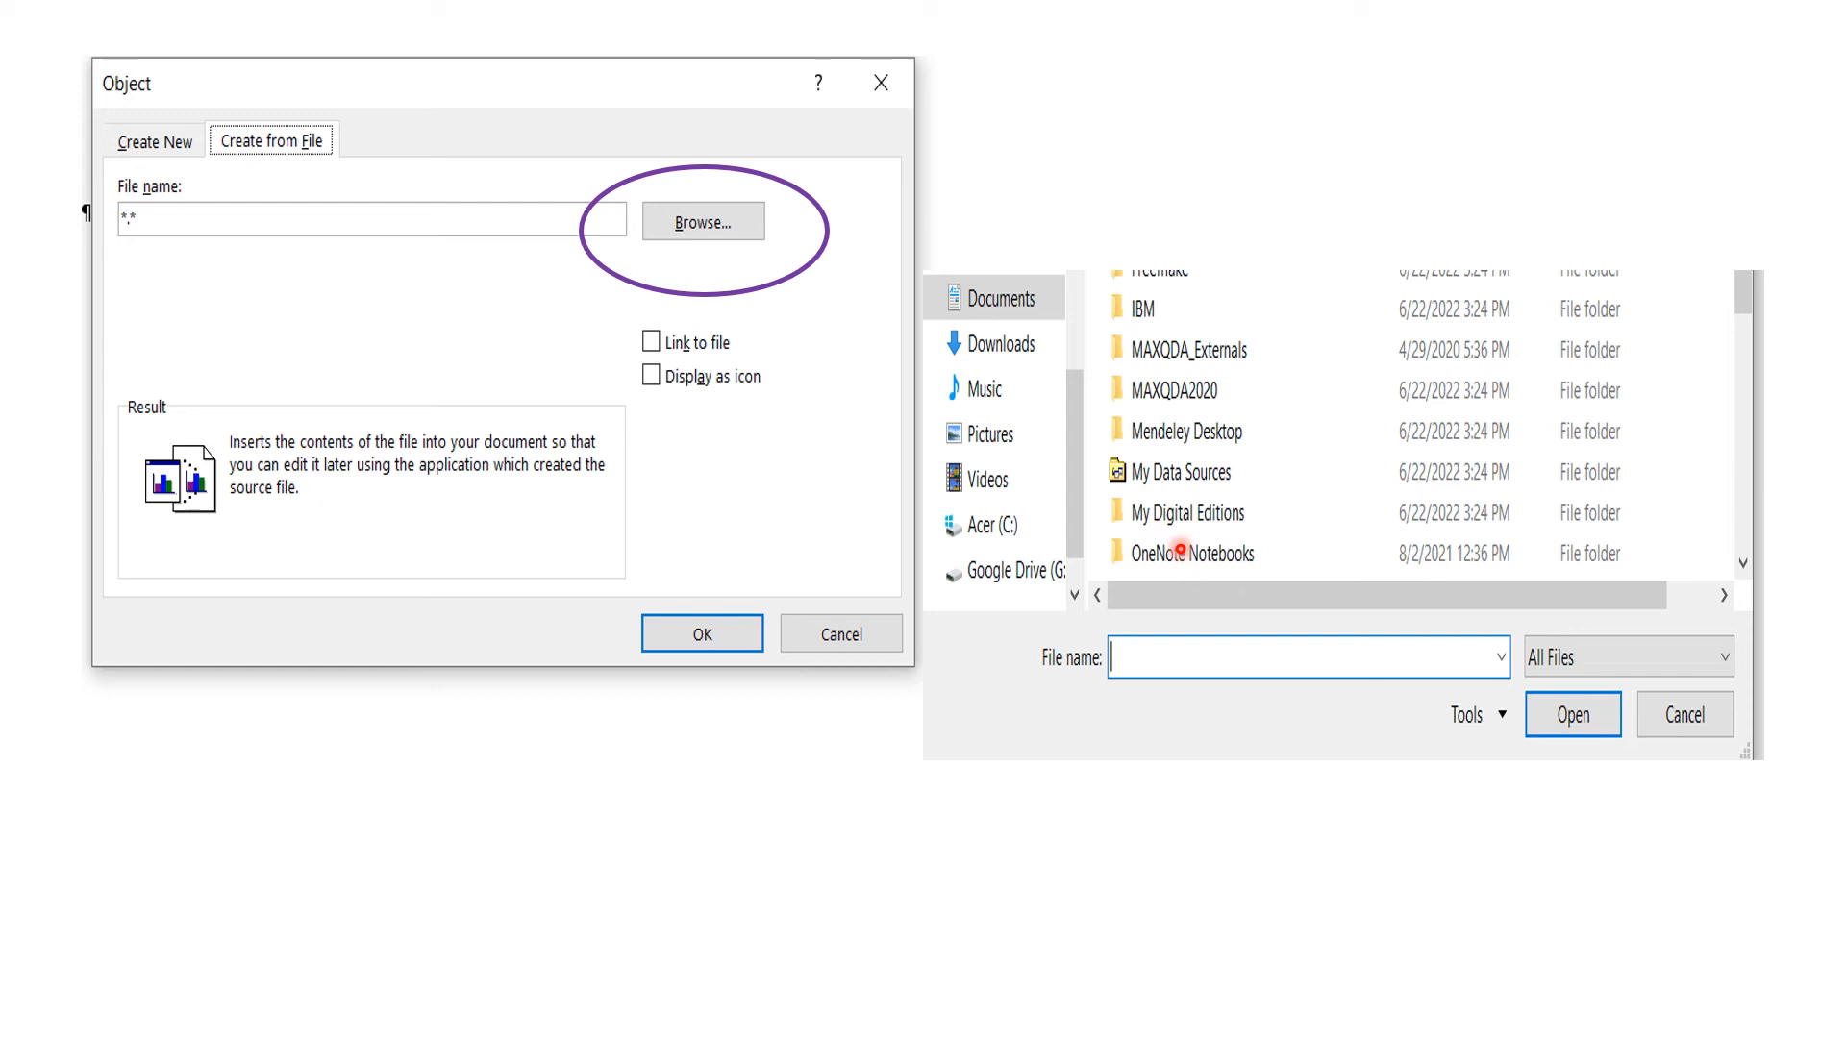
pyautogui.moveTo(1179, 437)
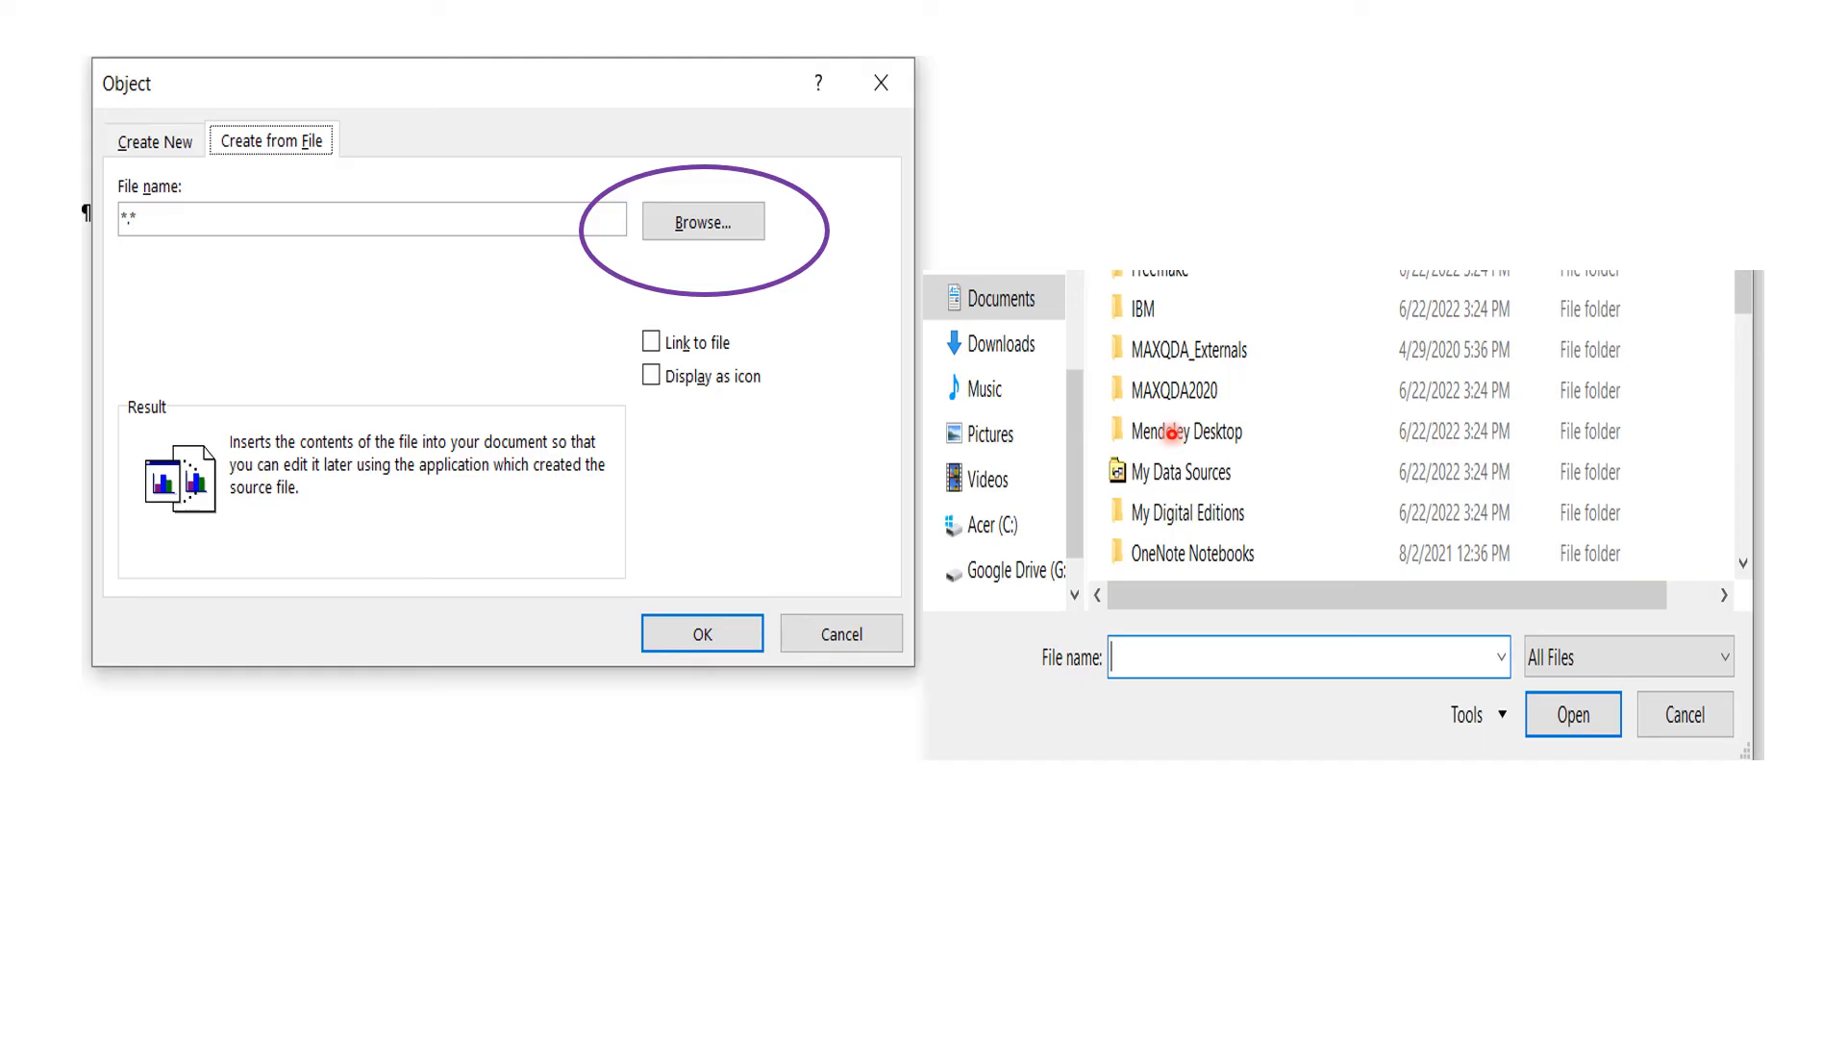
pyautogui.moveTo(1005, 299)
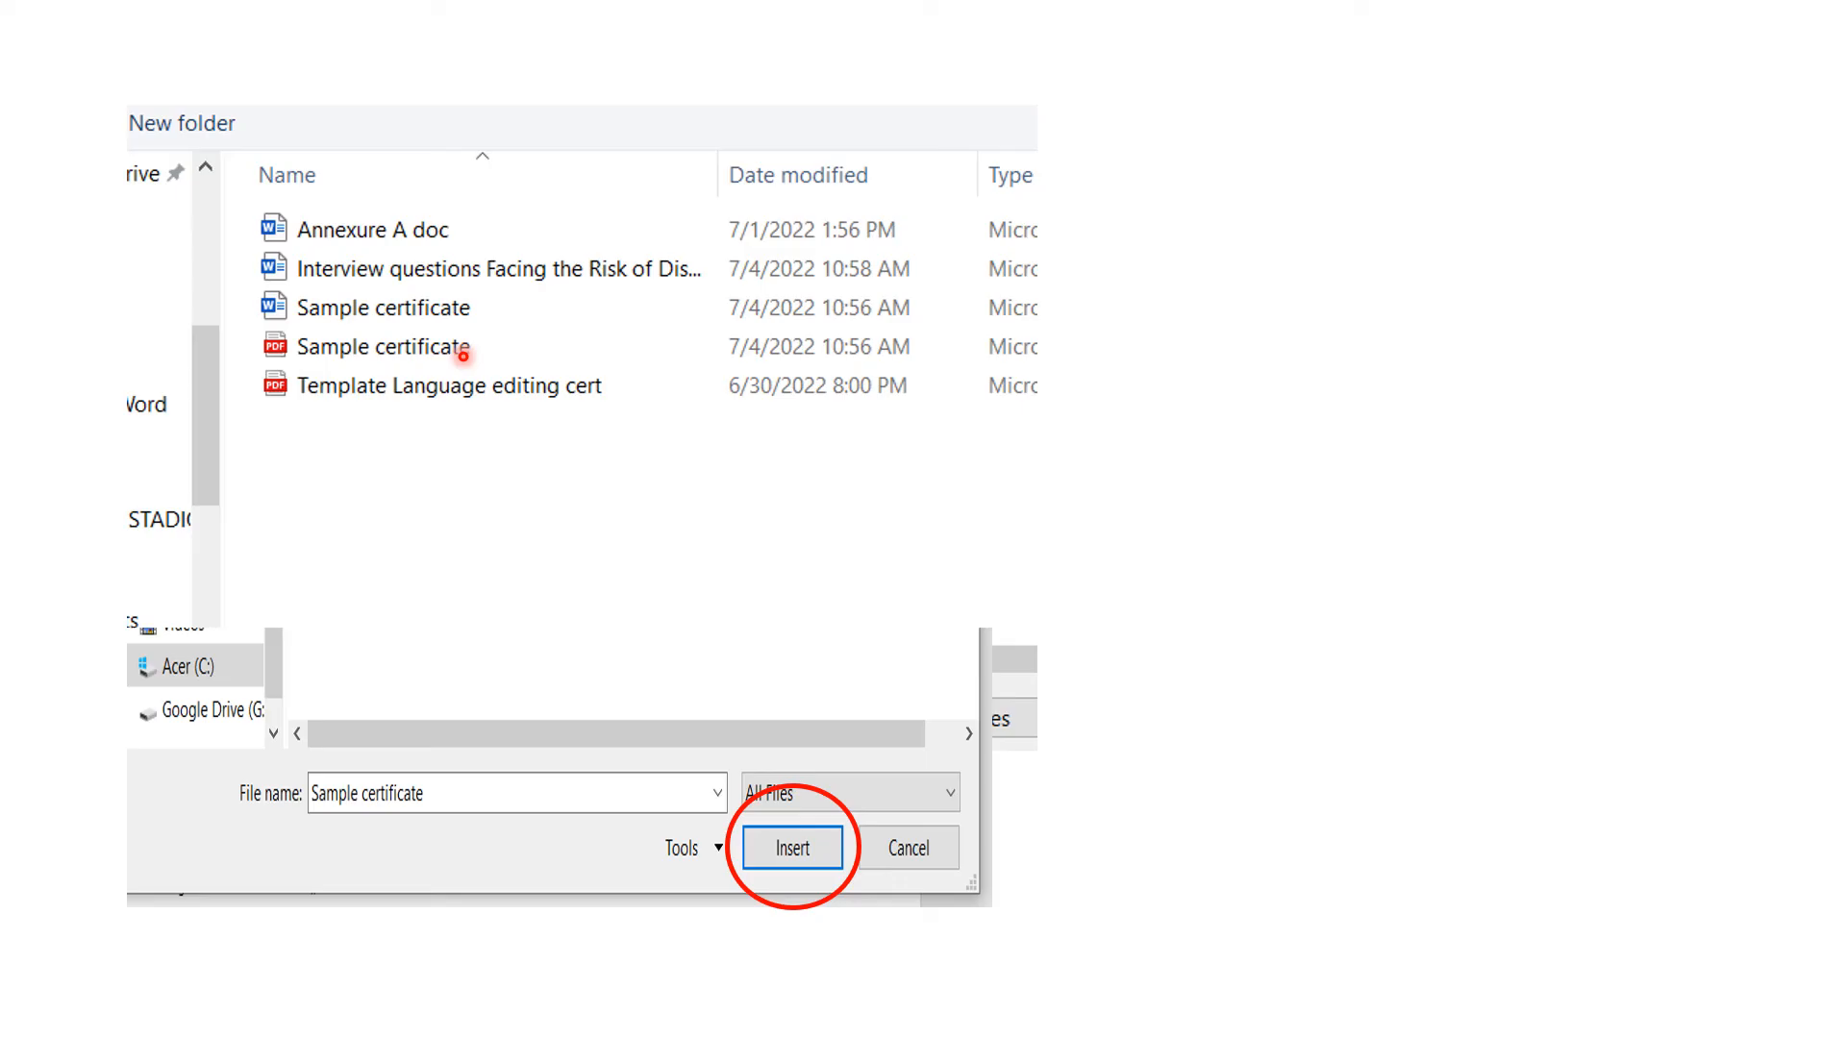
pyautogui.moveTo(481, 371)
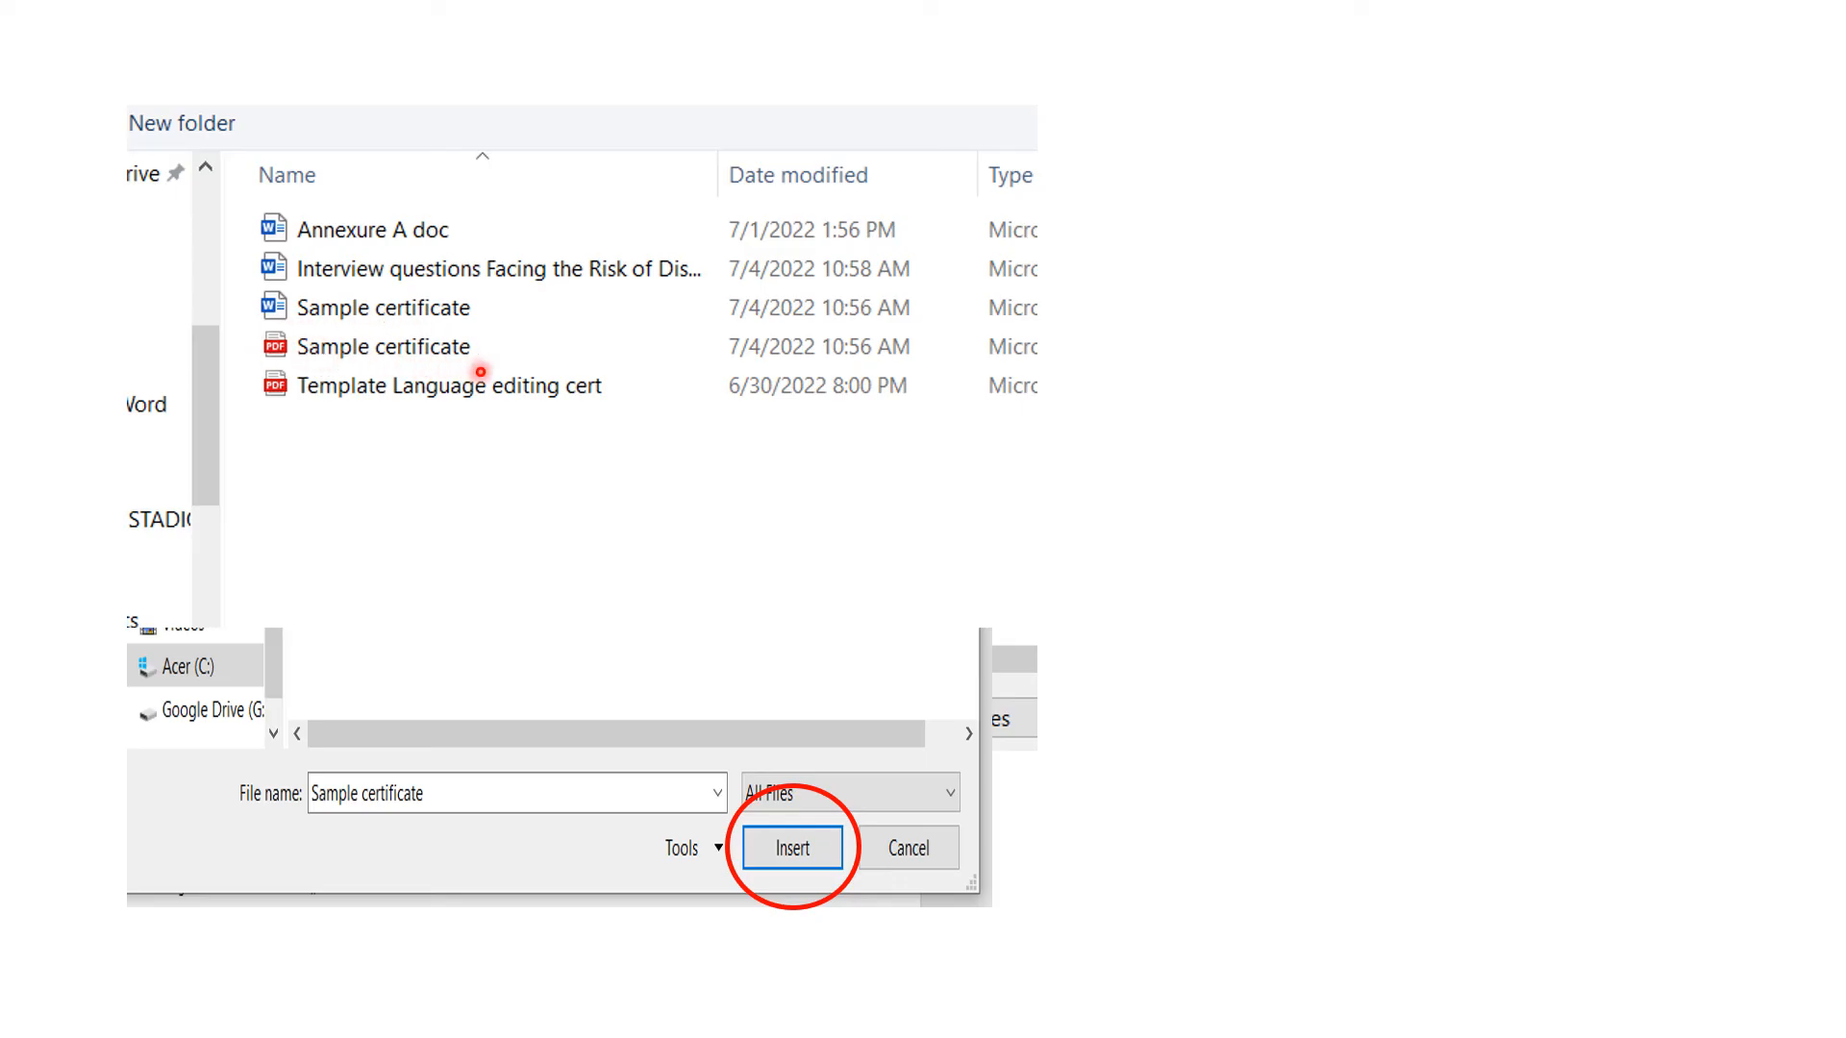